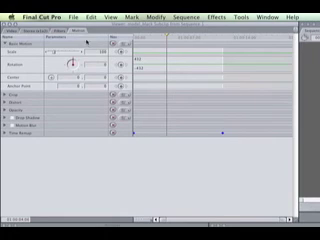
- Expand the Time Remap section in the Motion tab to reveal the speed keyframe graph
click(24, 130)
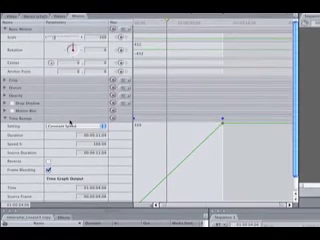